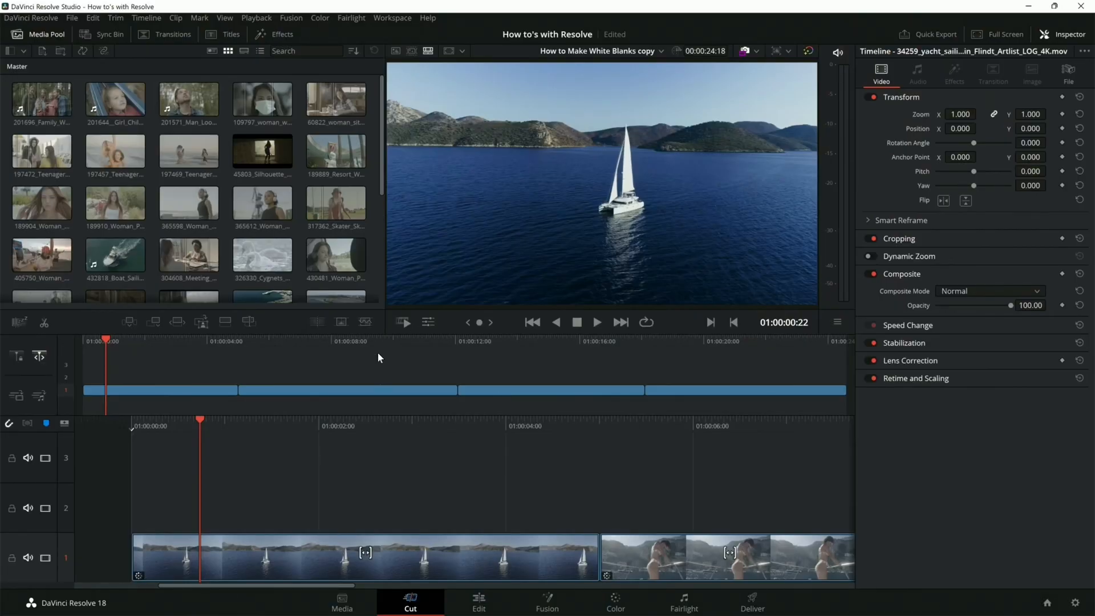
mouse_move(151, 349)
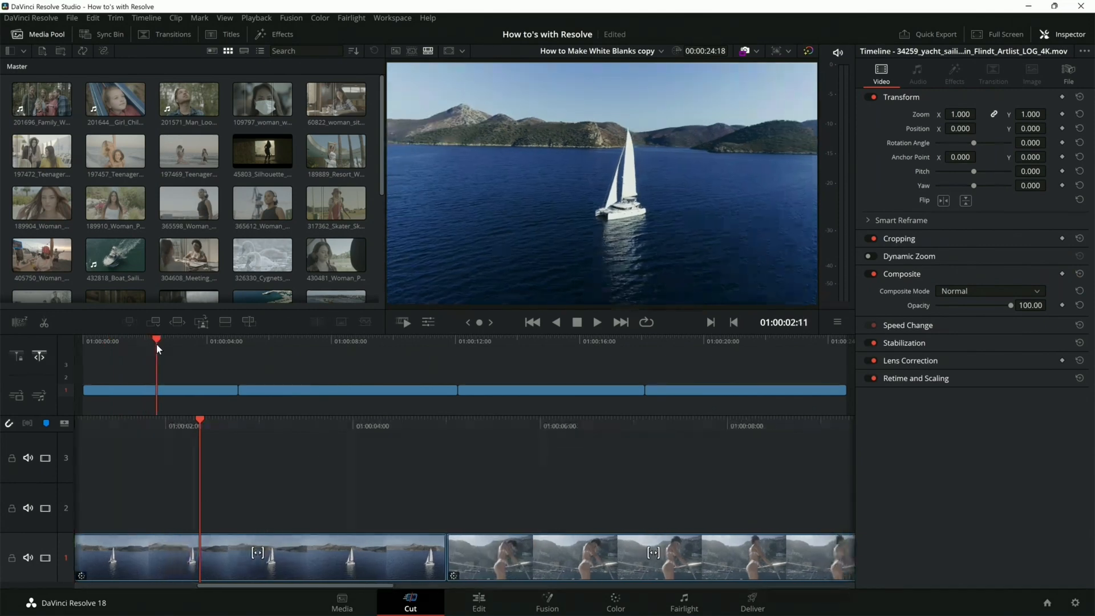
mouse_move(156, 344)
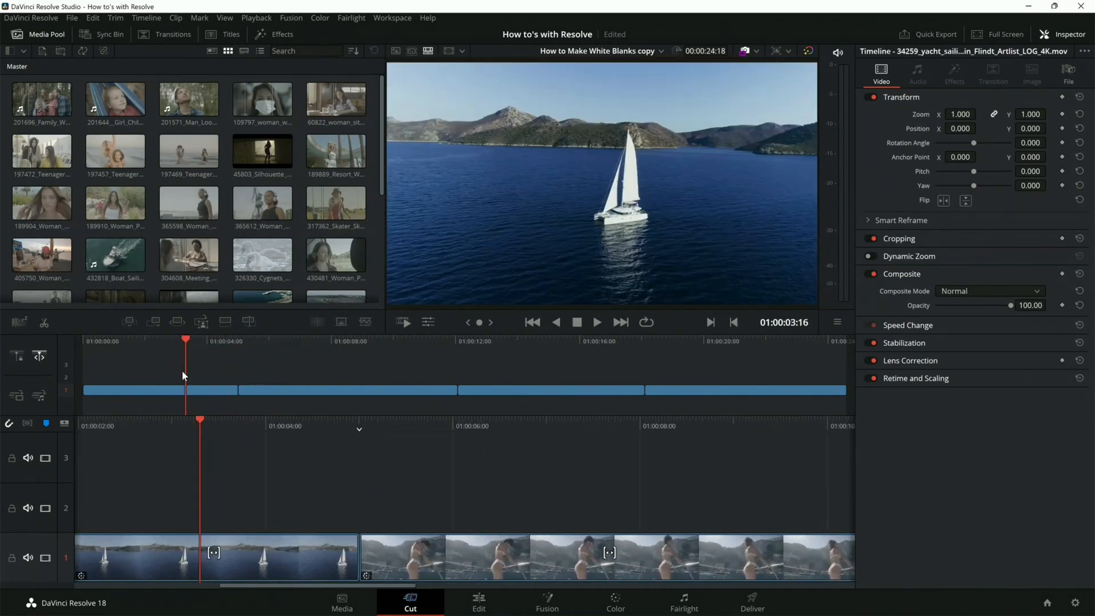
Step: Park the playhead on the bearded man clip and switch to the Edit page timeline
click(598, 322)
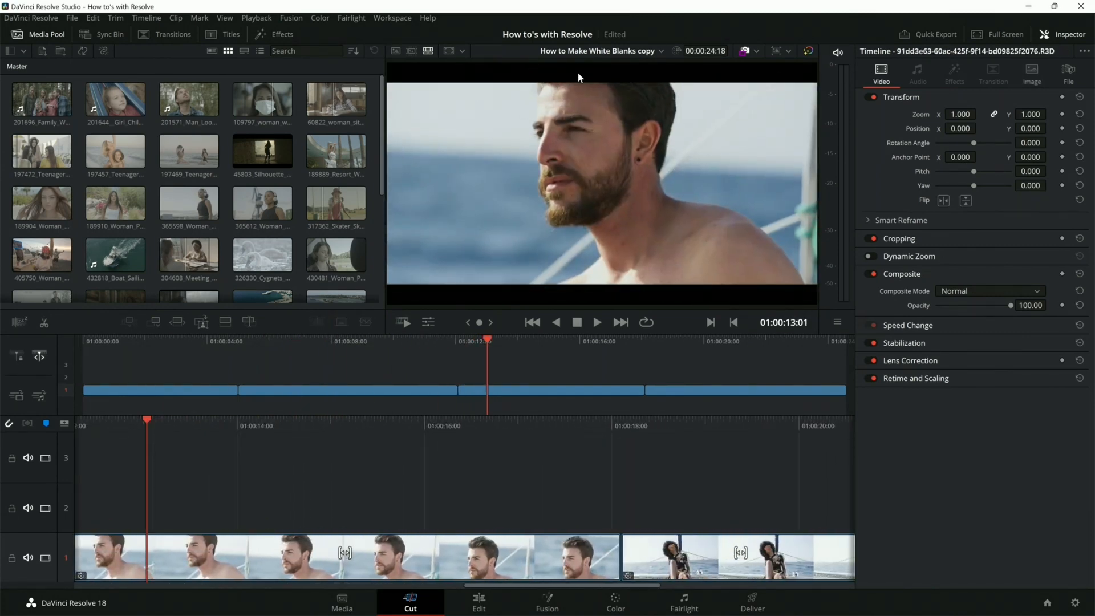
mouse_move(681, 79)
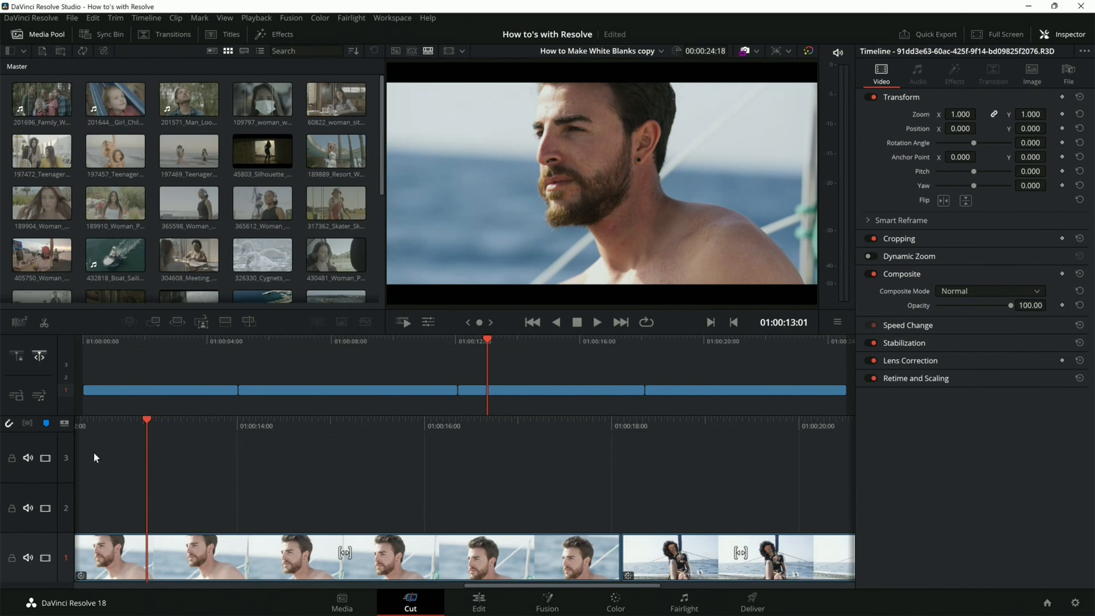
click(479, 602)
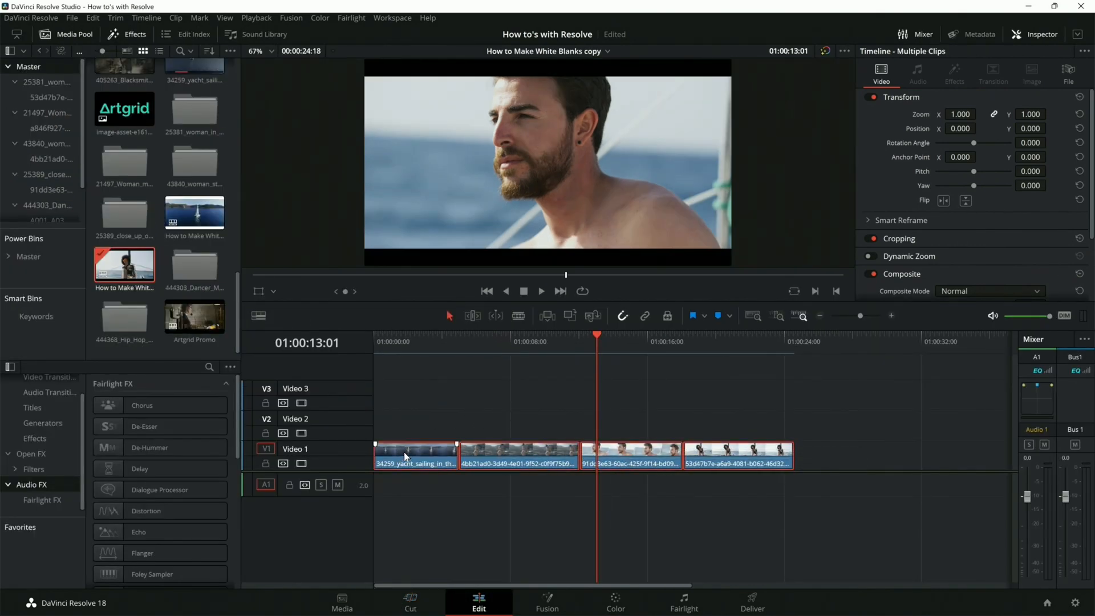
Step: Move the four clips to Video 2 and drop a Solid Color generator under them on Video 1
drag(414, 458, 414, 427)
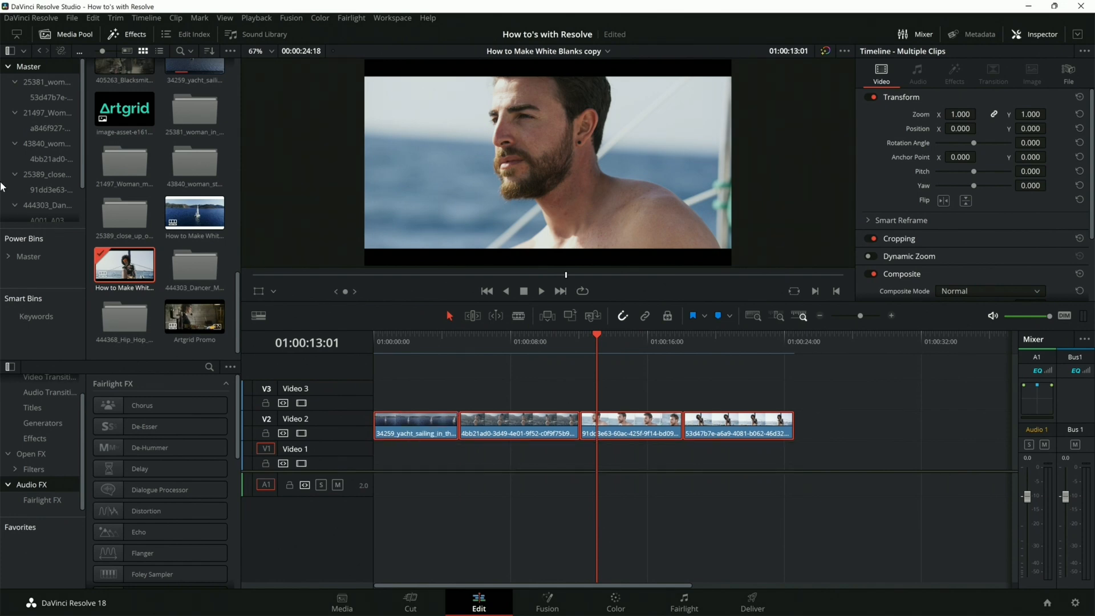
click(42, 422)
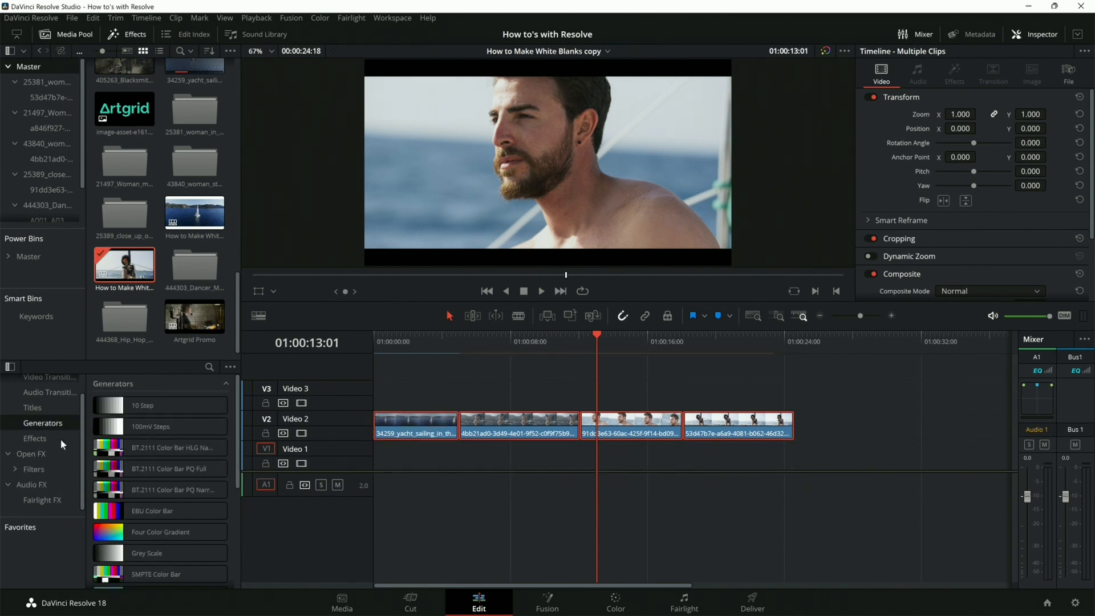
drag(146, 410, 408, 452)
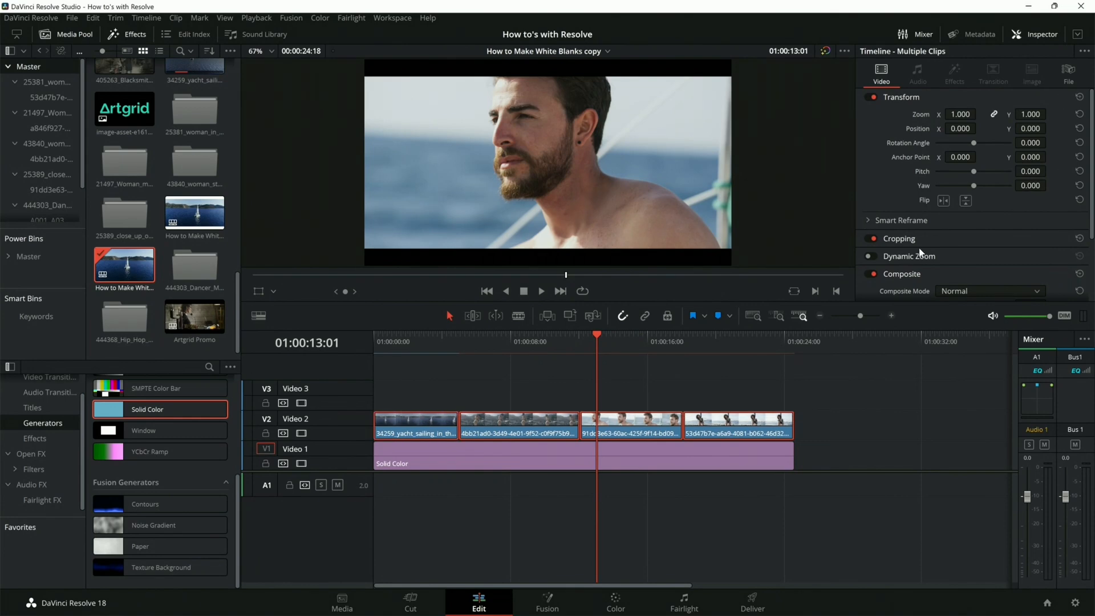
click(900, 238)
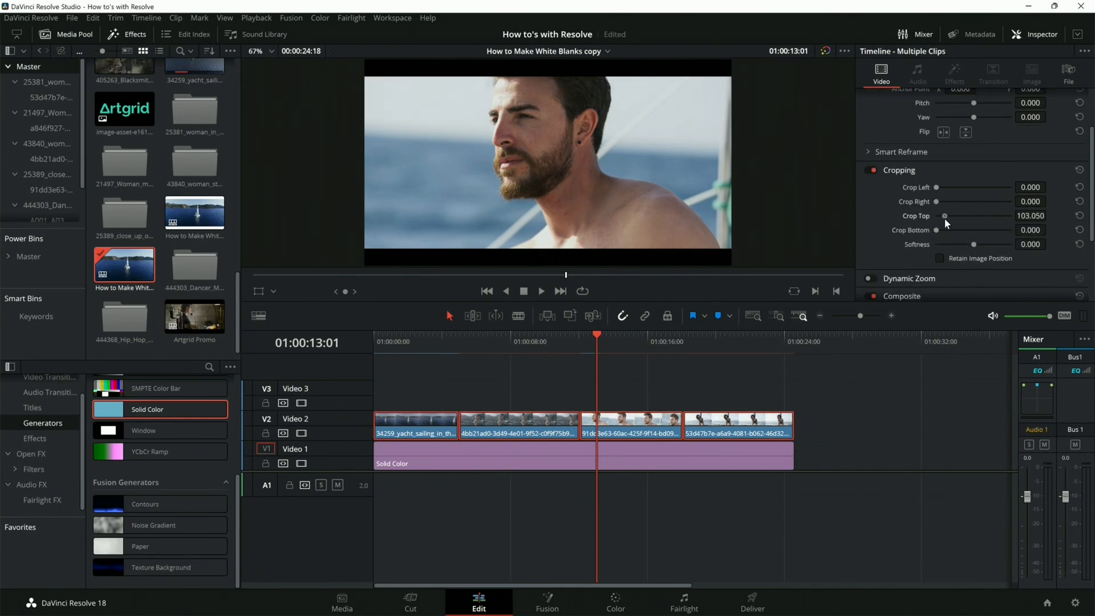
click(1078, 216)
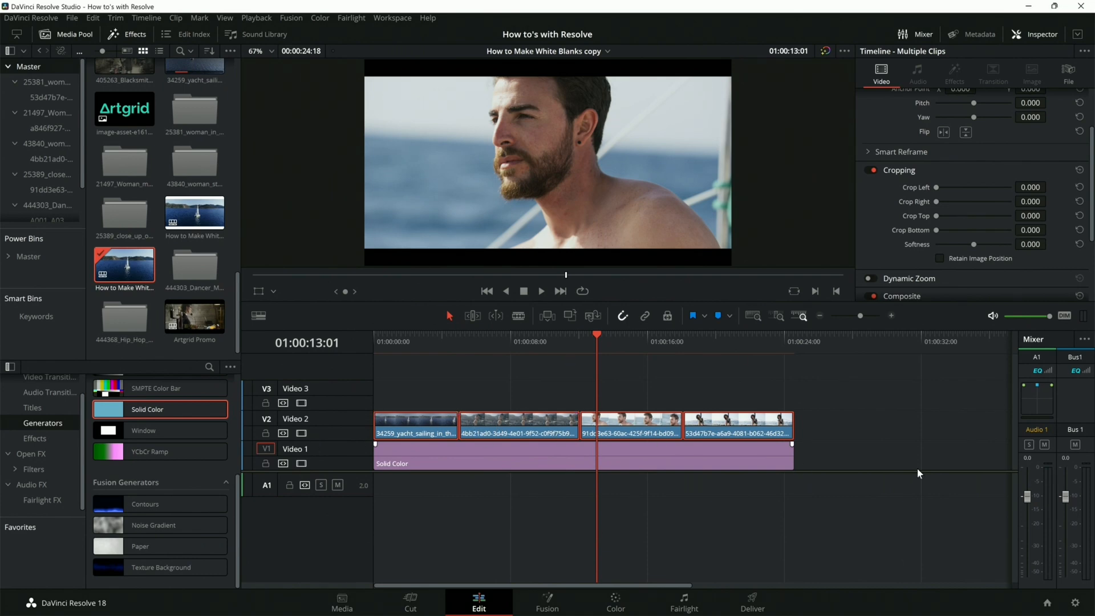
mouse_move(842, 401)
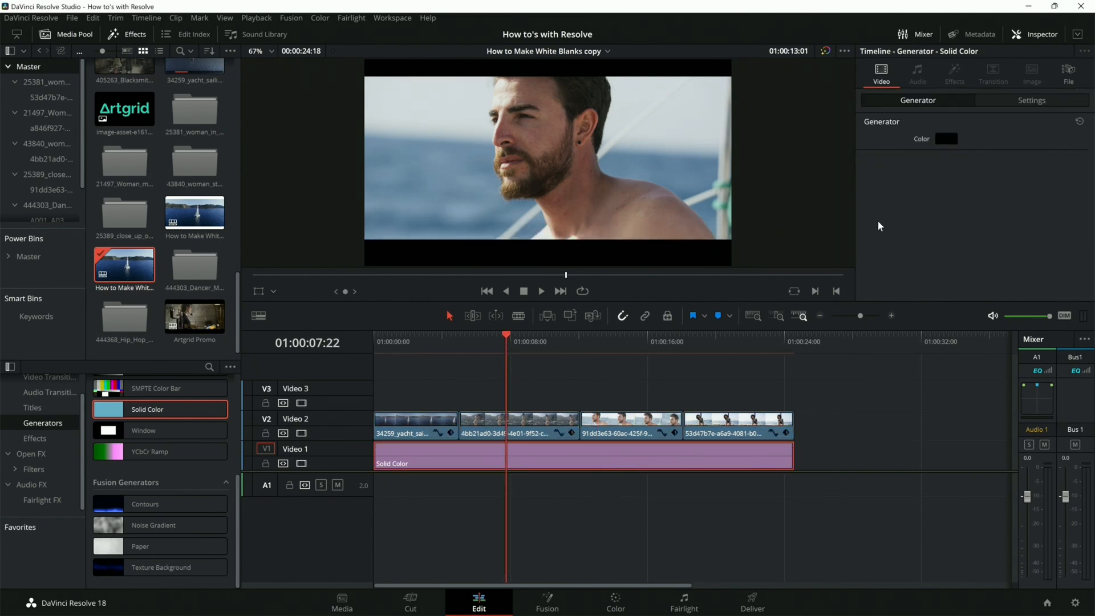
Step: Set the Solid Color generator's colour to white
click(947, 139)
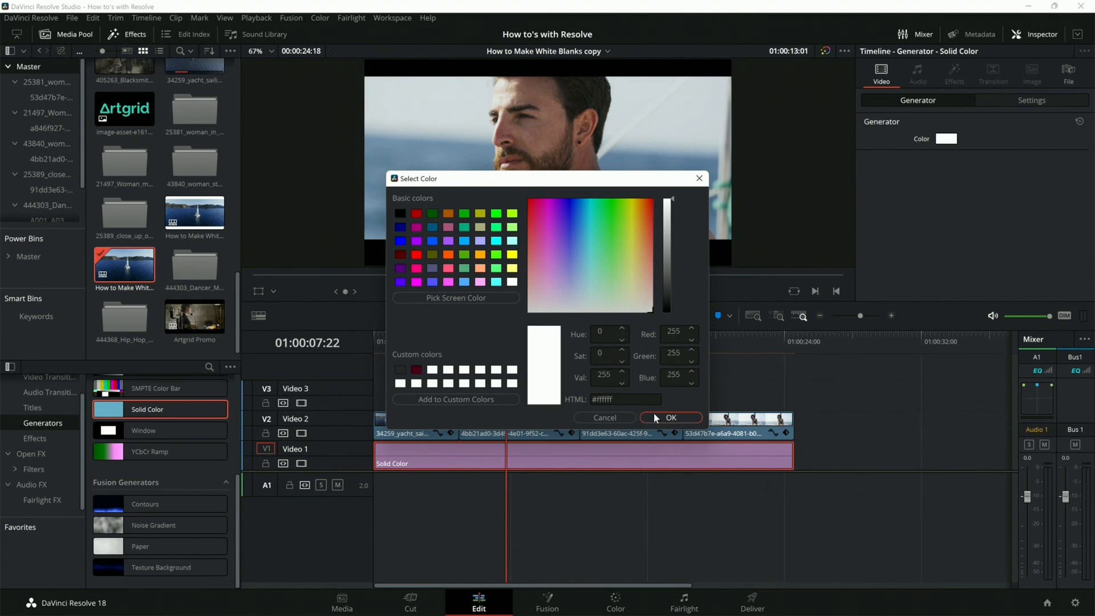
click(671, 417)
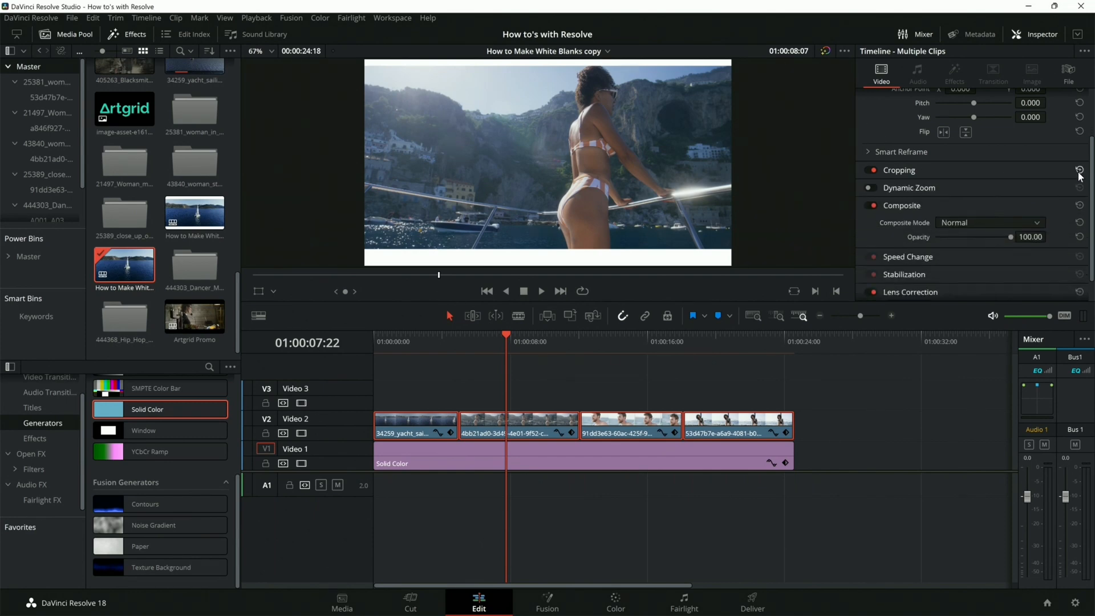
click(900, 170)
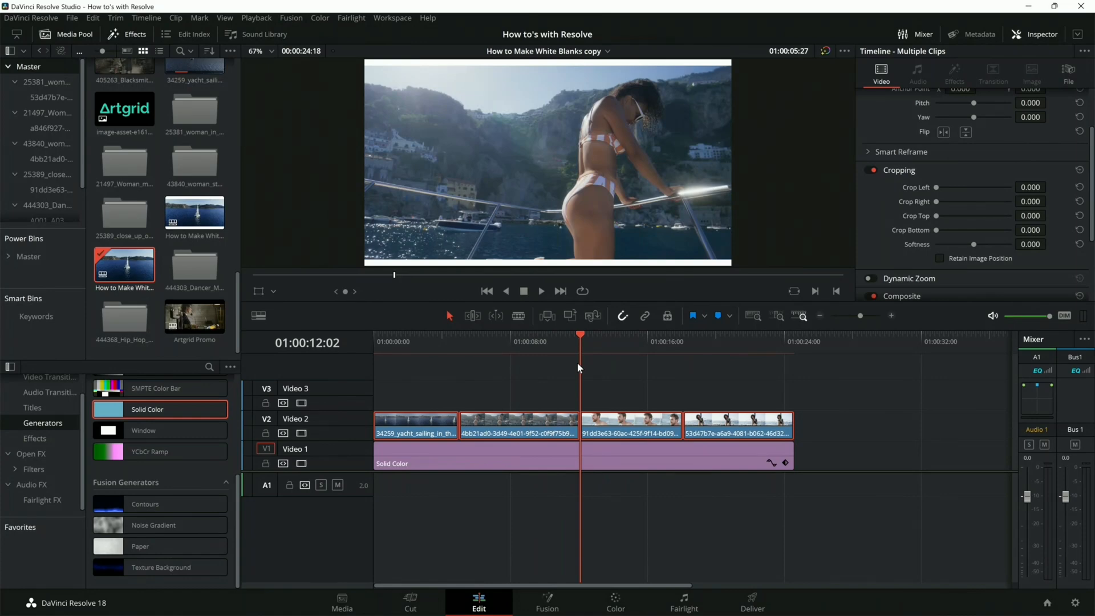
Step: Preview later clips, return to the yacht clip and select it for cropping top and bottom
click(431, 341)
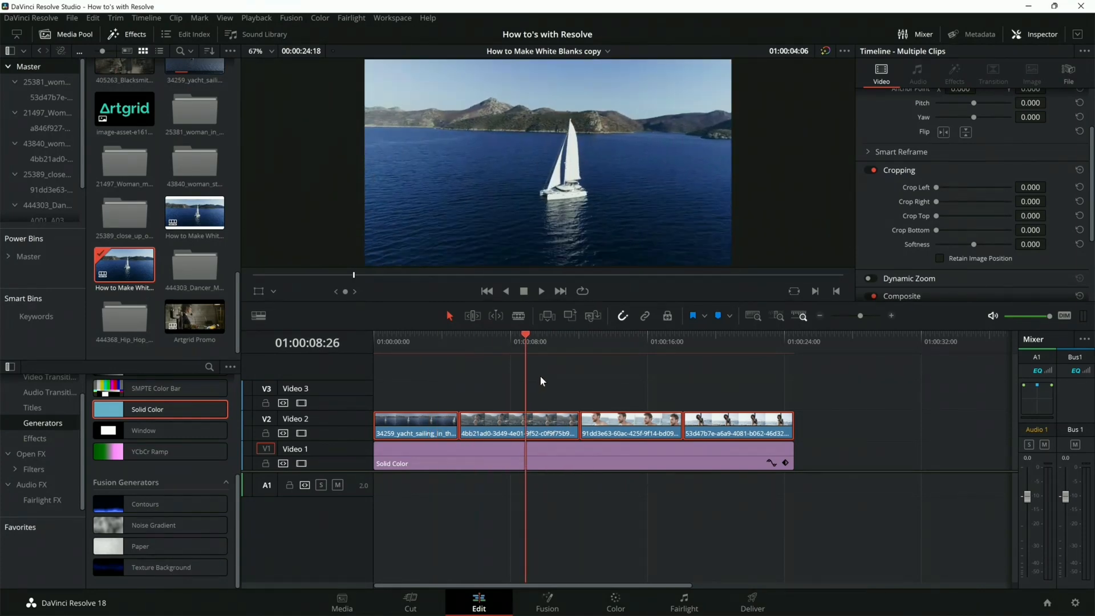
click(604, 341)
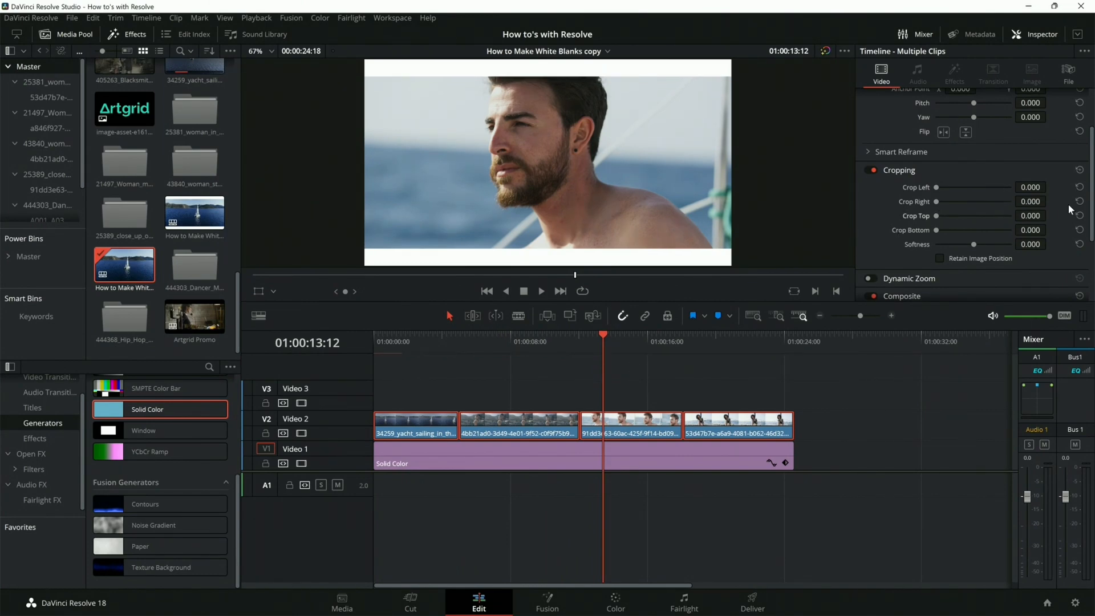
click(723, 341)
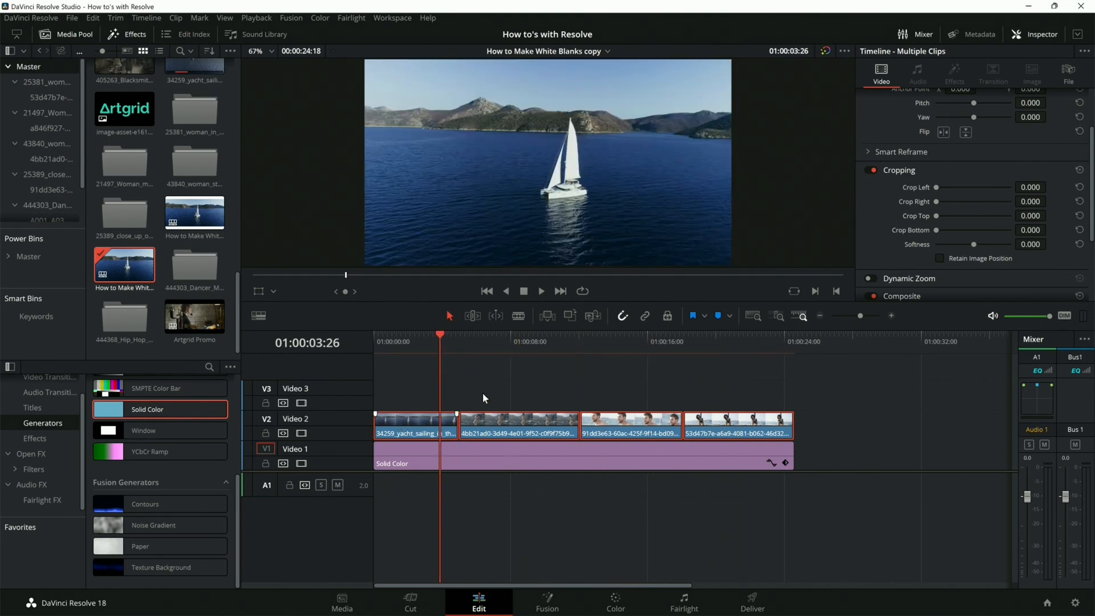
click(415, 425)
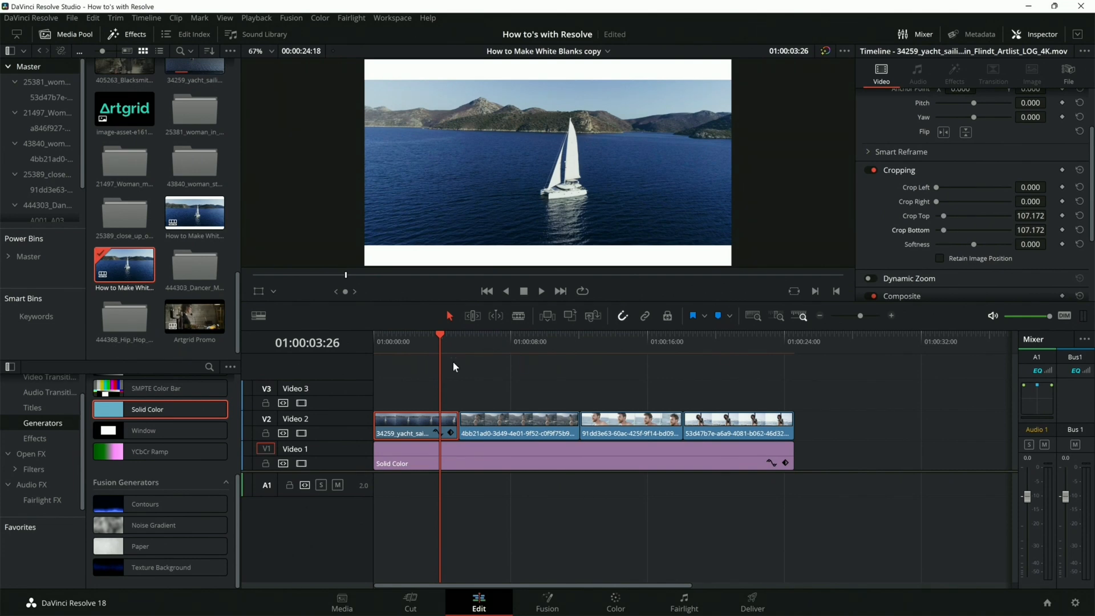
Step: Return the playhead to the start and enable Dynamic Zoom on the yacht clip
click(515, 341)
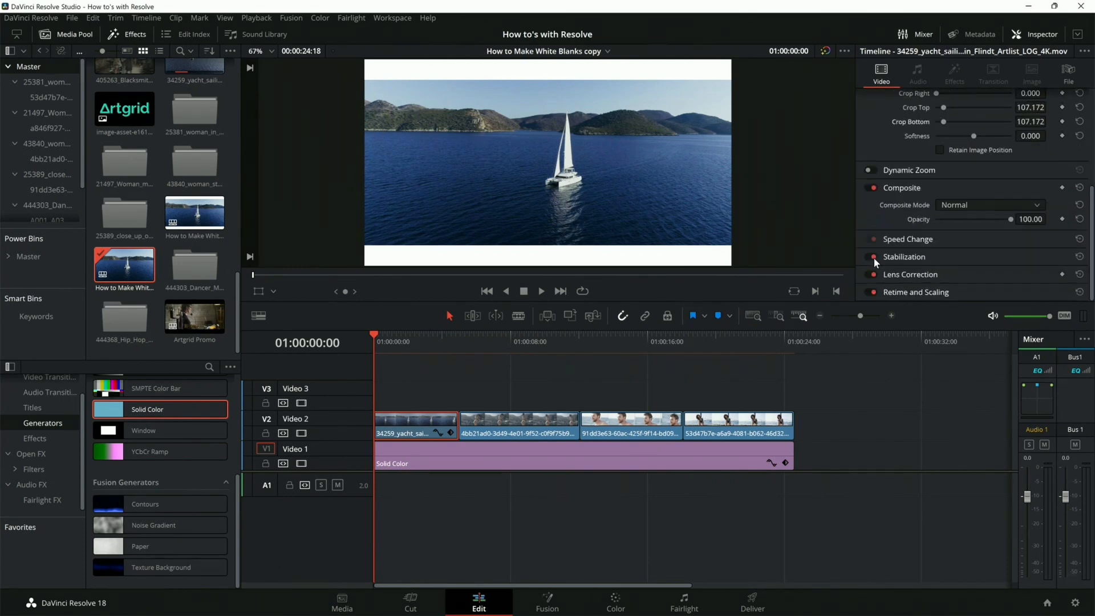
click(870, 170)
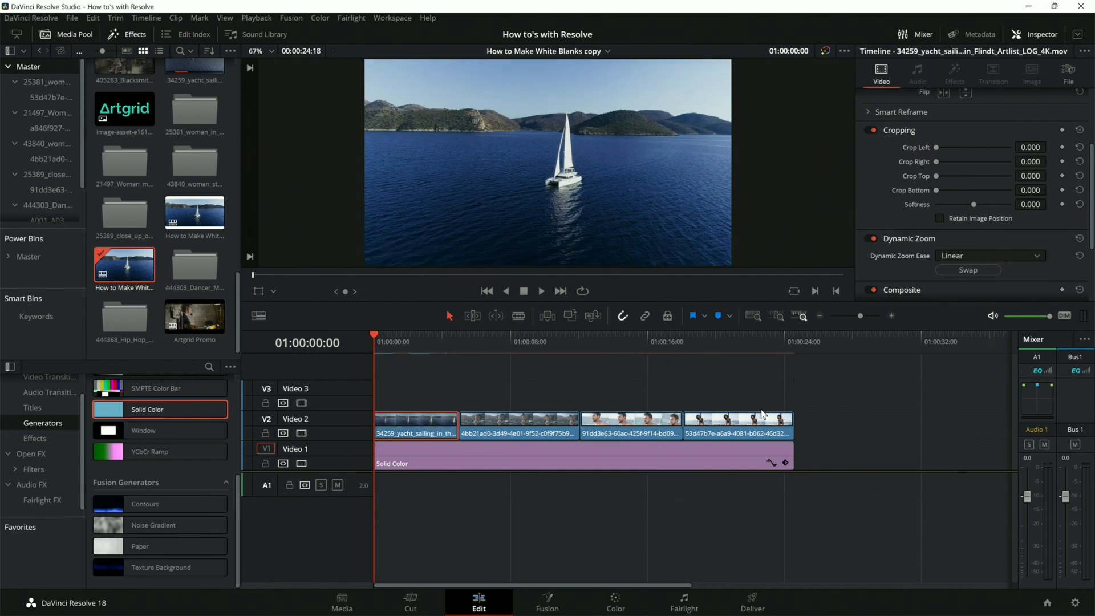
Step: Select the white Solid Color clip and place a duplicate of it on Video 3
click(684, 342)
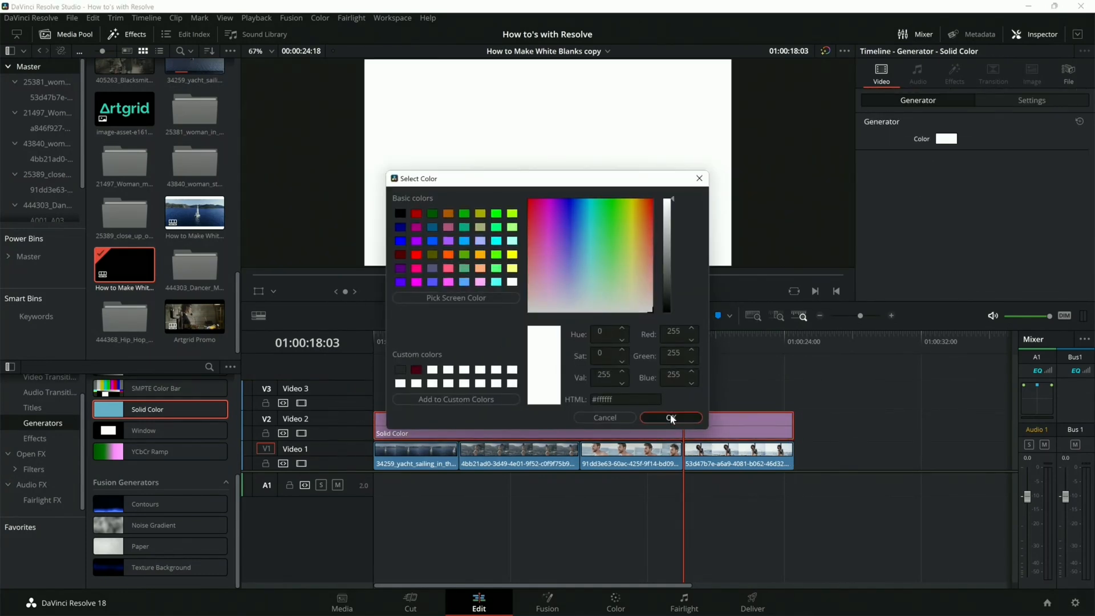
click(671, 418)
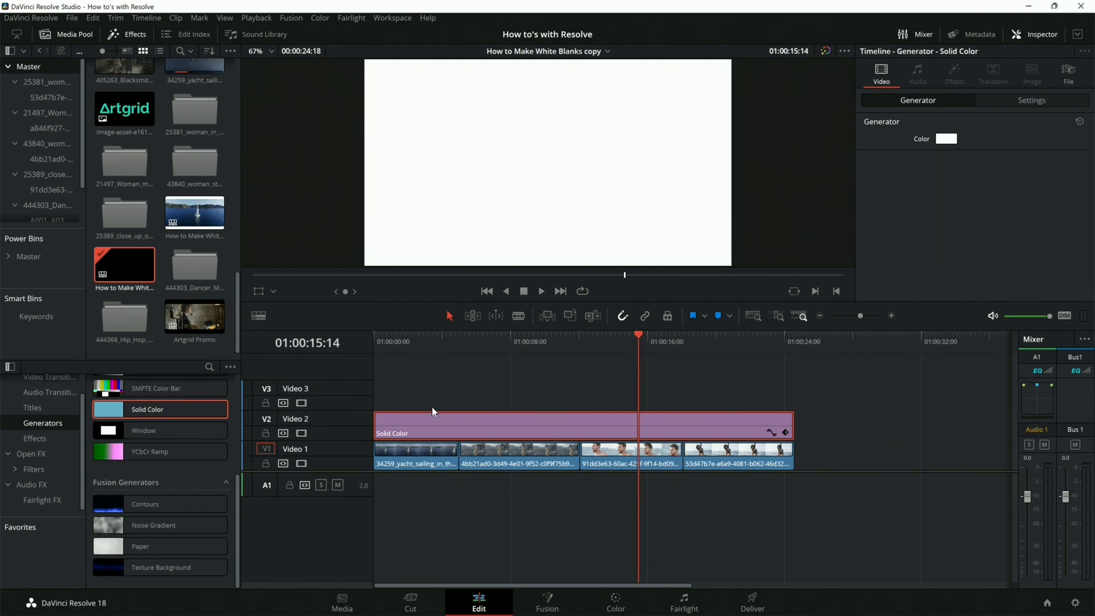
click(416, 425)
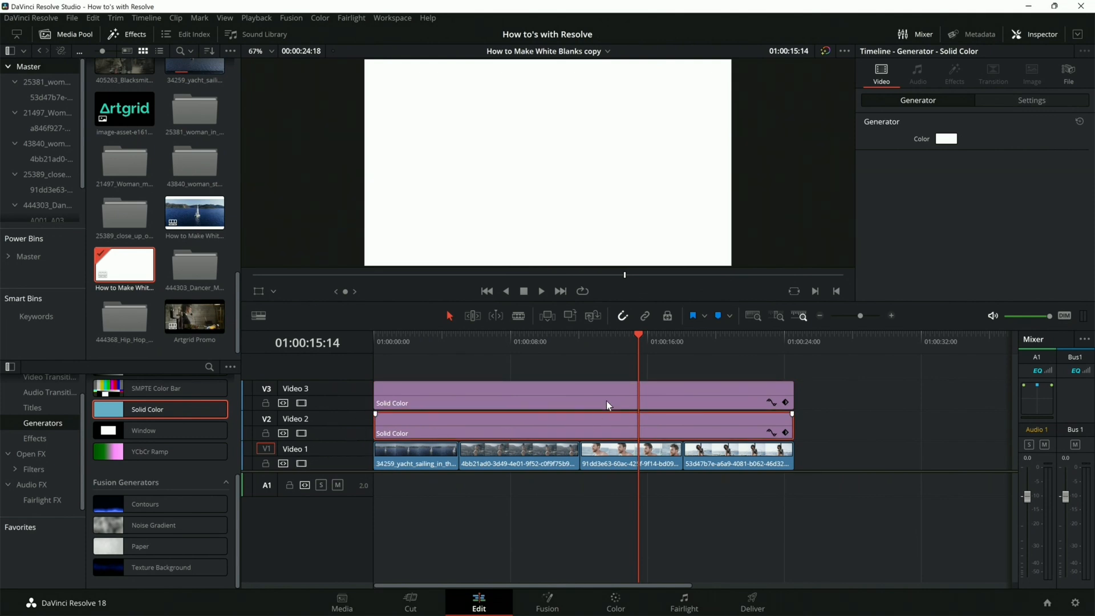
mouse_move(302, 403)
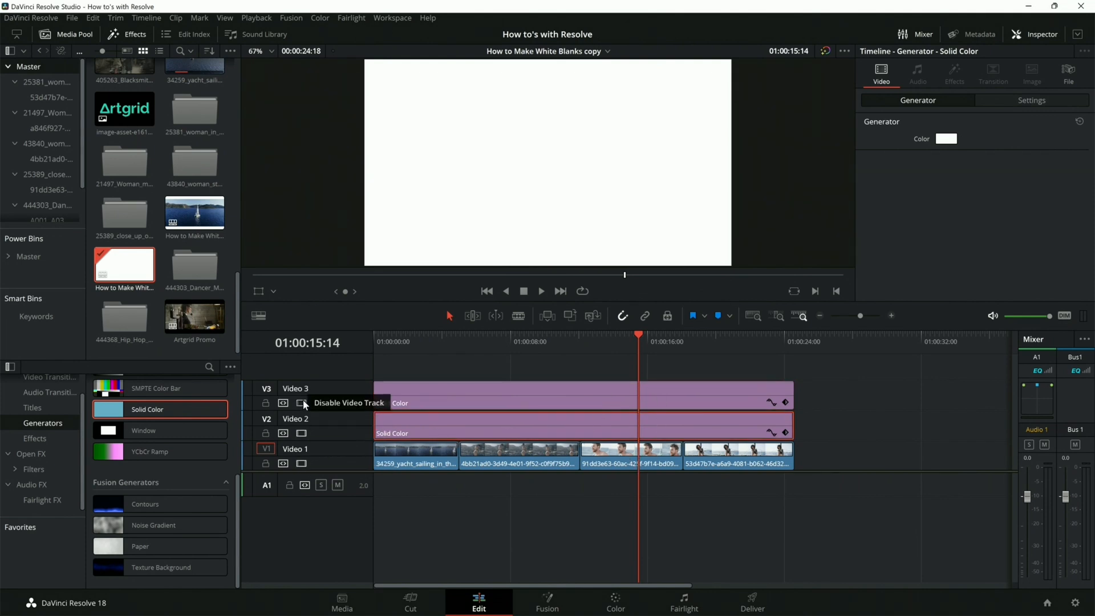
Step: Disable Video 3 and raise the Video 2 solid's Crop Bottom to about 990, leaving a thin top bar
click(301, 403)
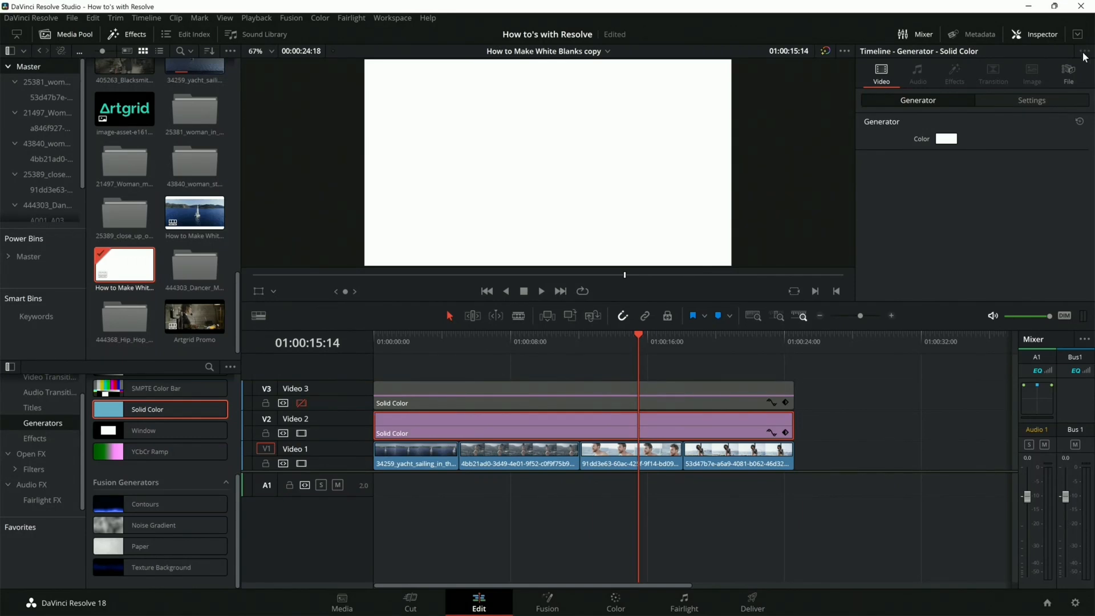
click(1031, 100)
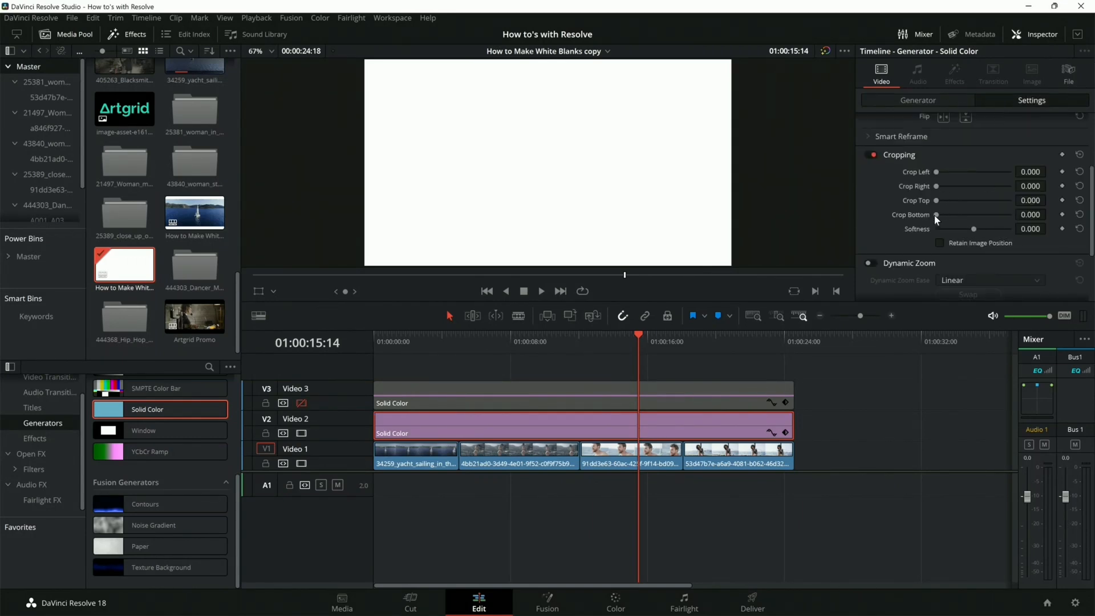
drag(937, 214, 984, 215)
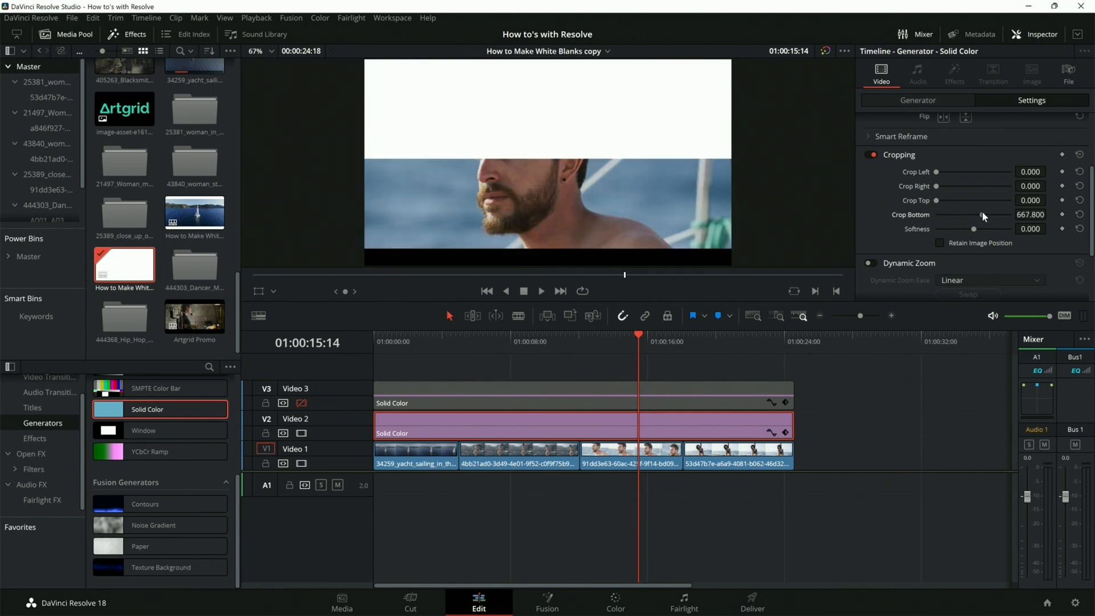
drag(981, 214, 1005, 215)
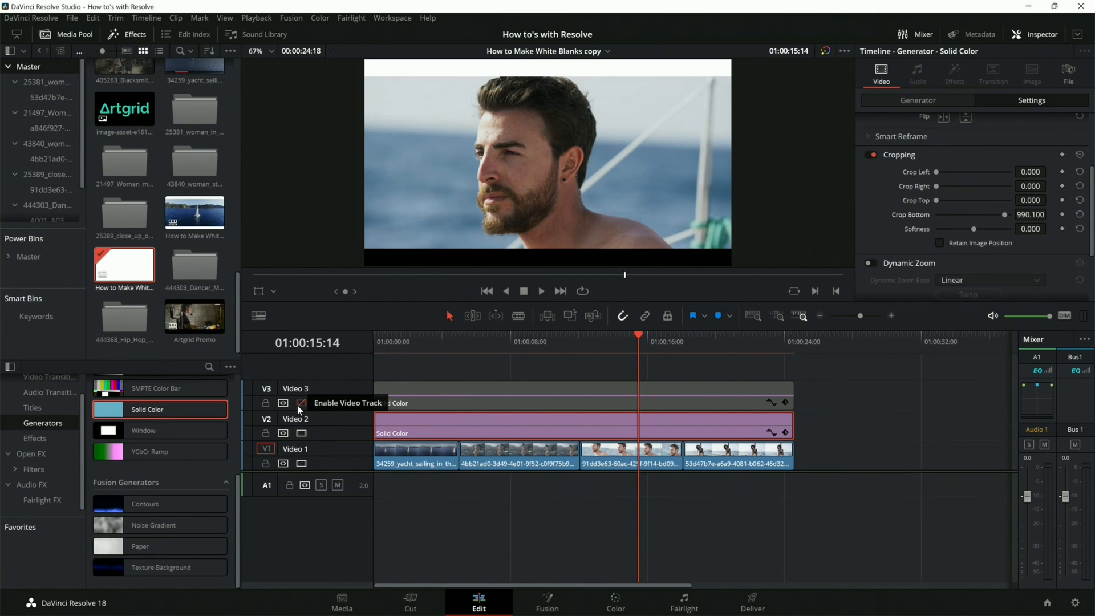
Step: With Video 2 hidden, raise the Video 3 solid's Crop Top to about 992 for a thin bottom bar, then re-enable Video 2
click(301, 403)
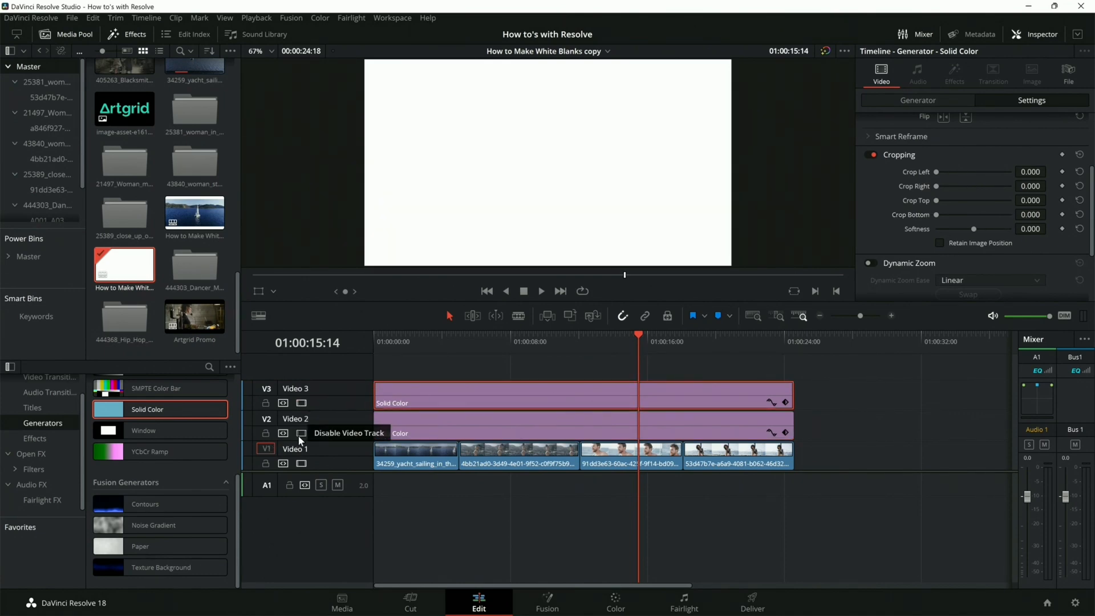
click(301, 433)
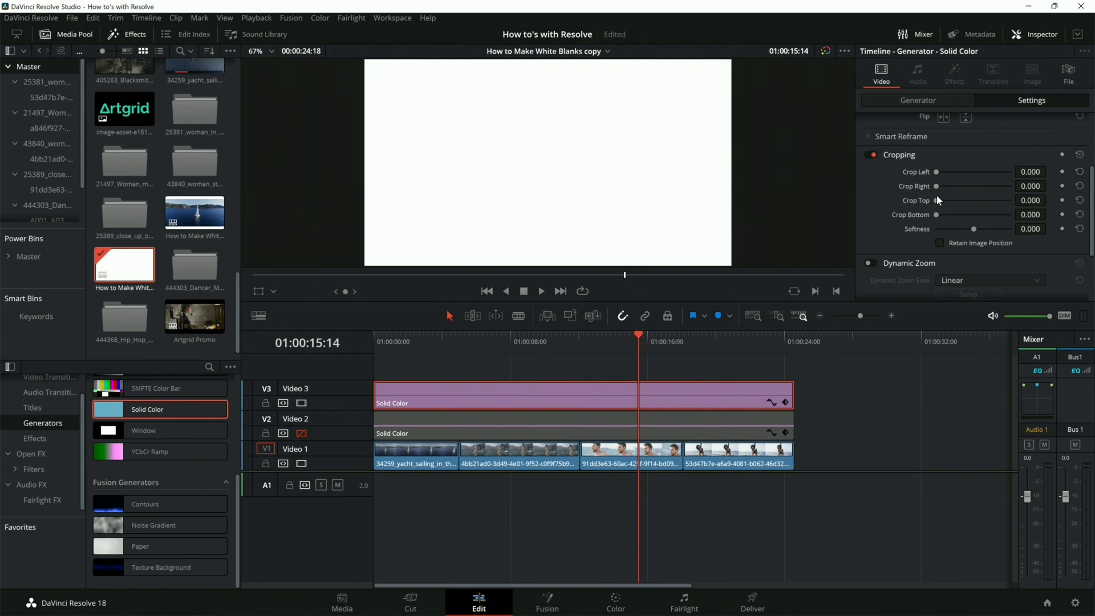
drag(937, 200, 978, 200)
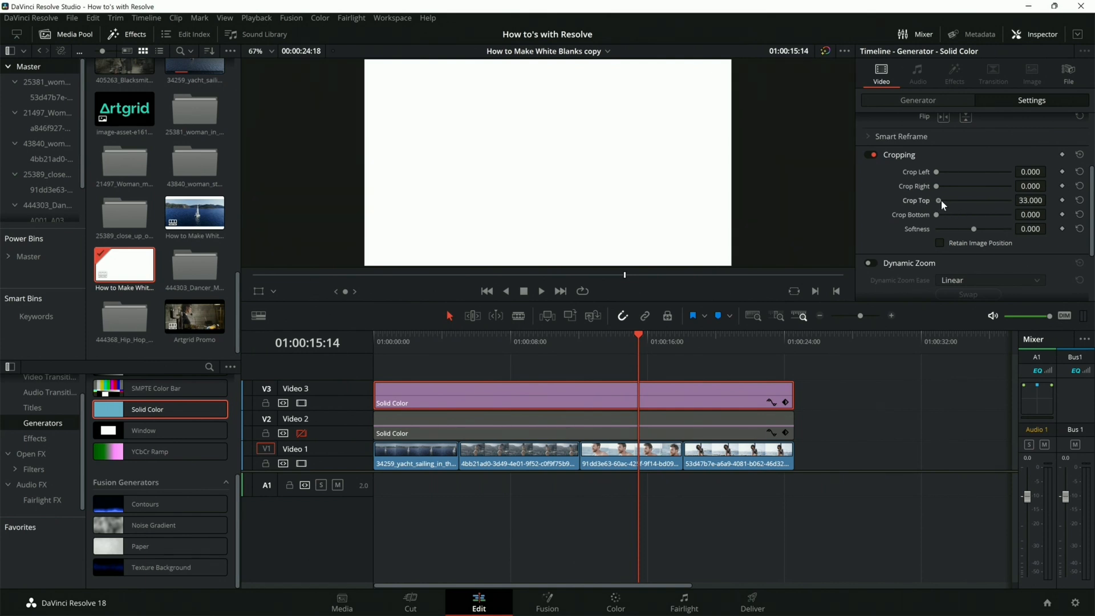
drag(940, 200, 999, 200)
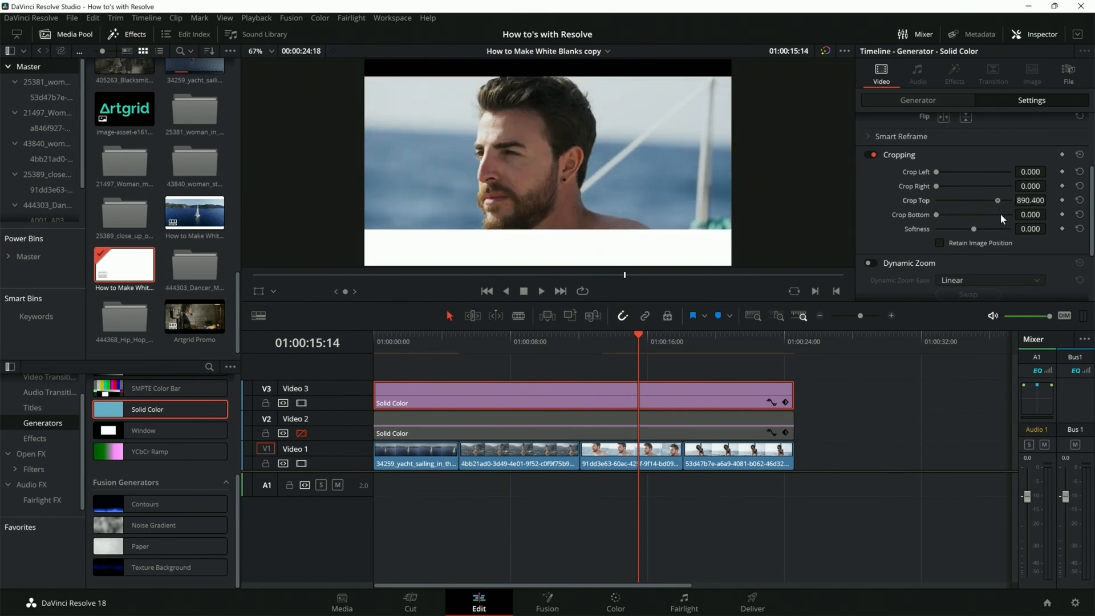
drag(999, 200, 1006, 200)
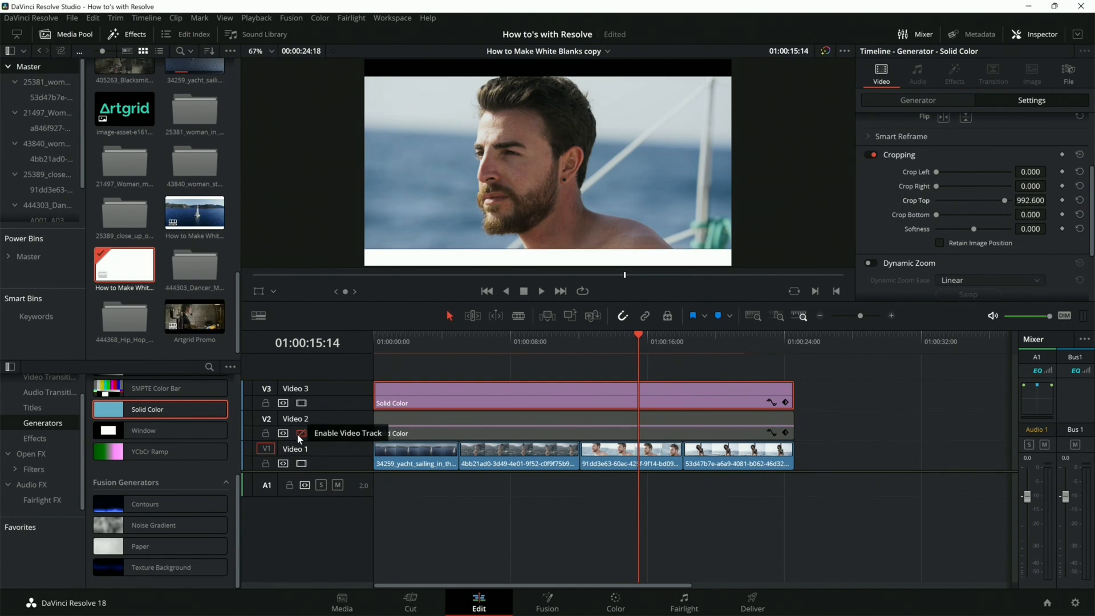
click(300, 433)
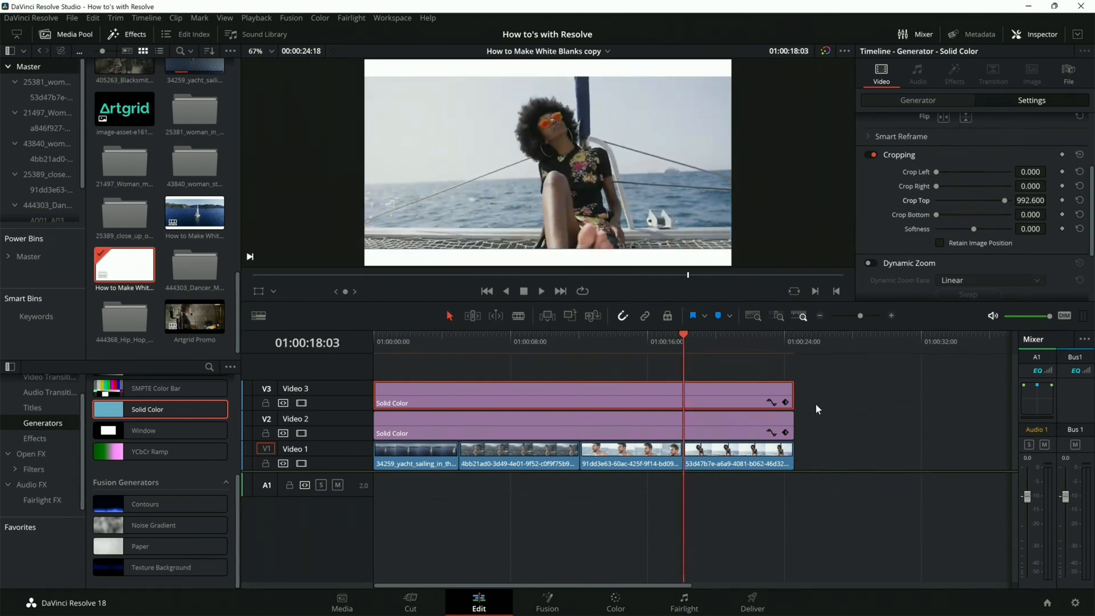
Step: Create a compound clip named 'White Boarder' from both white bar clips
right_click(603, 398)
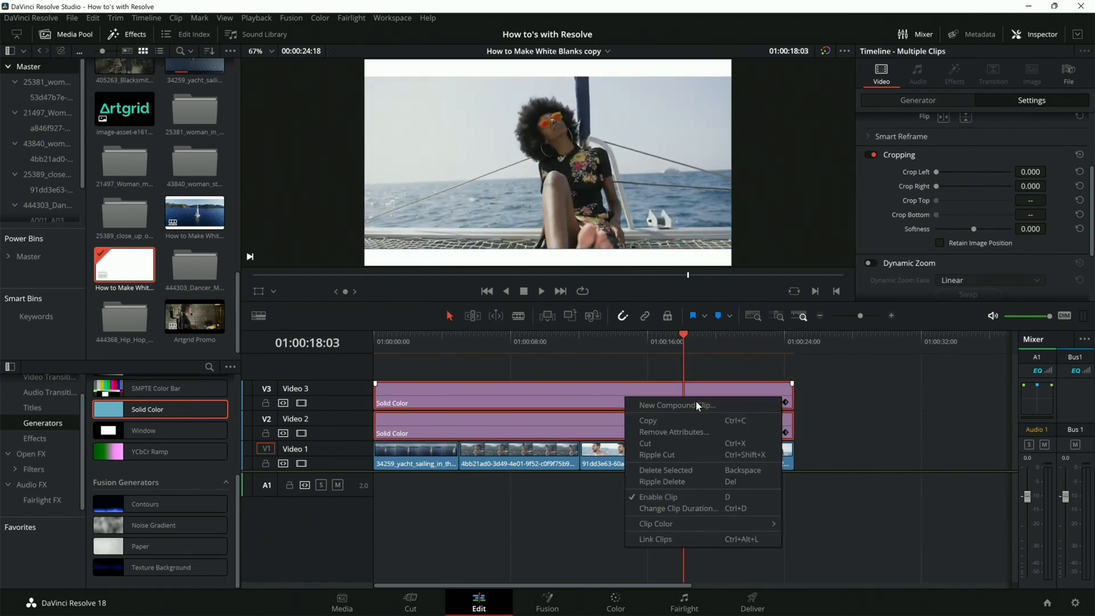
click(677, 406)
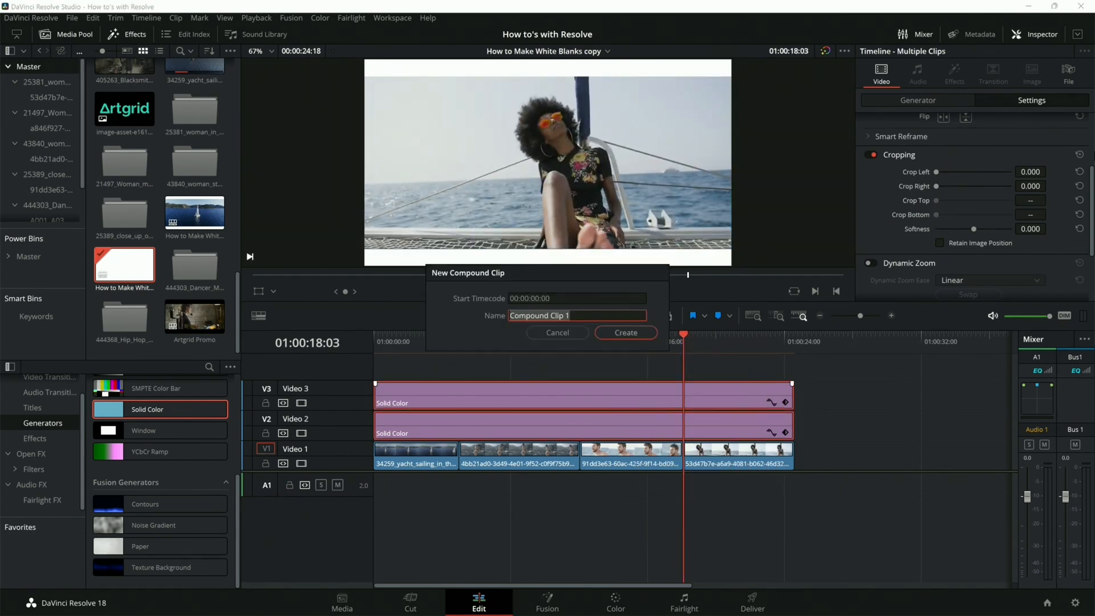
text(White Boarder)
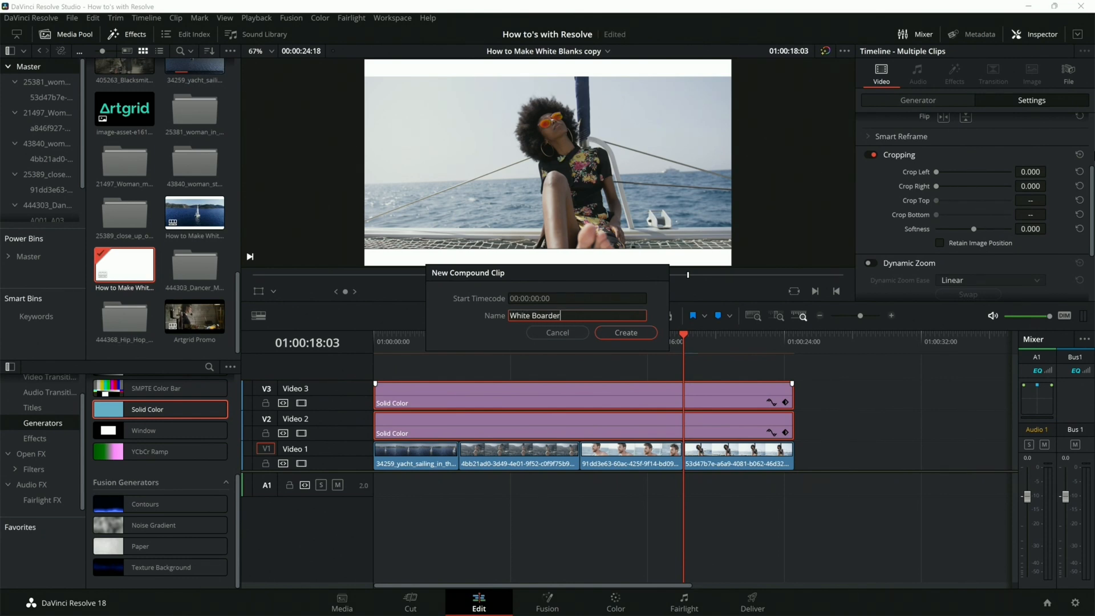
click(626, 332)
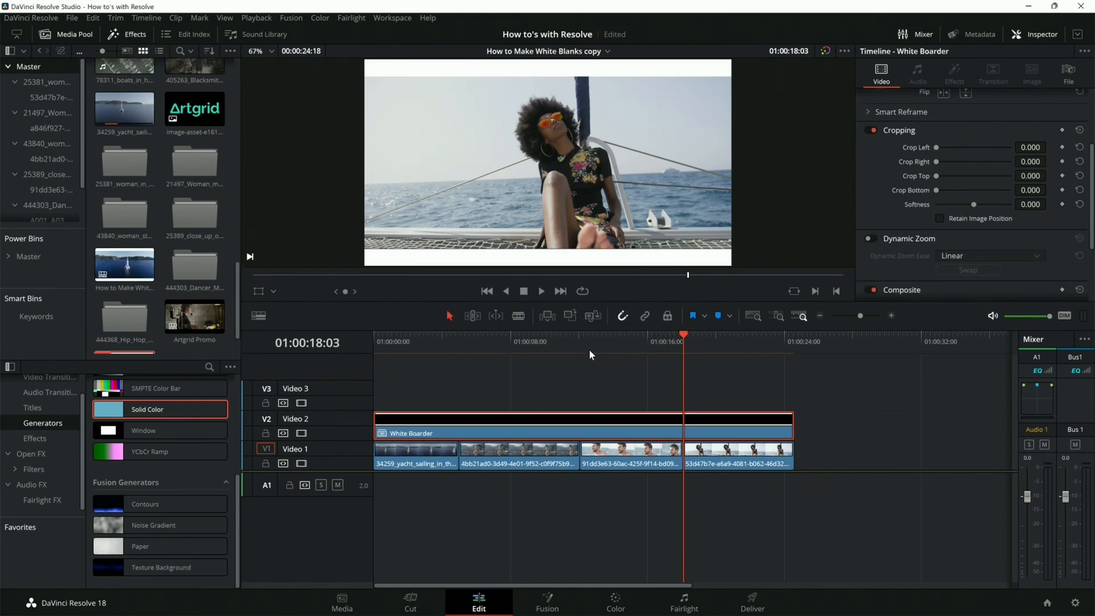
click(459, 341)
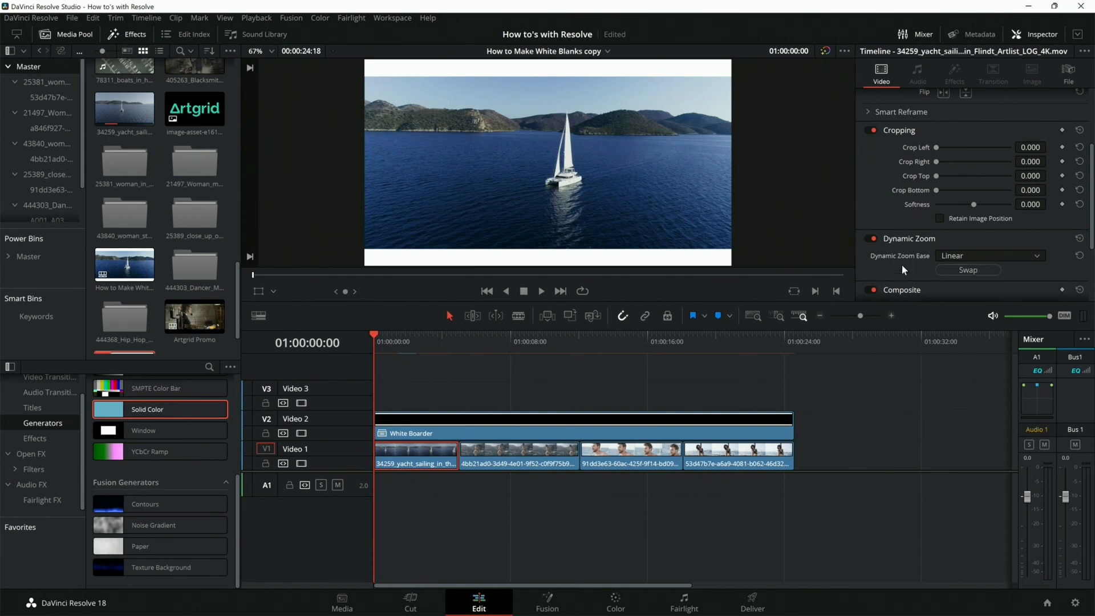
Step: Toggle Dynamic Zoom back on for the yacht clip and scrub the timeline to confirm the bars stay fixed
click(872, 239)
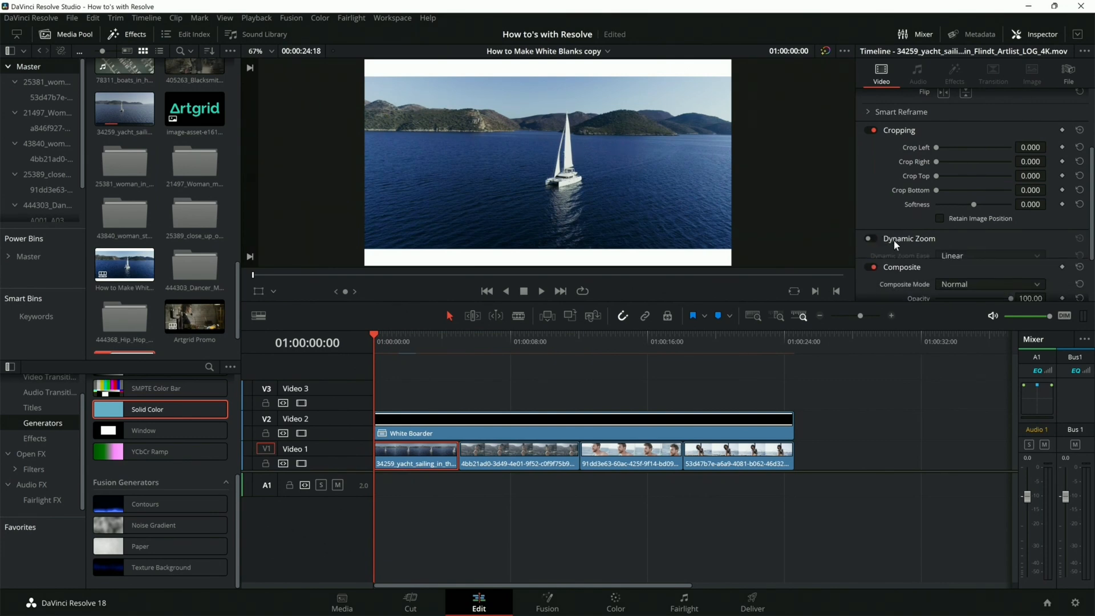
click(869, 239)
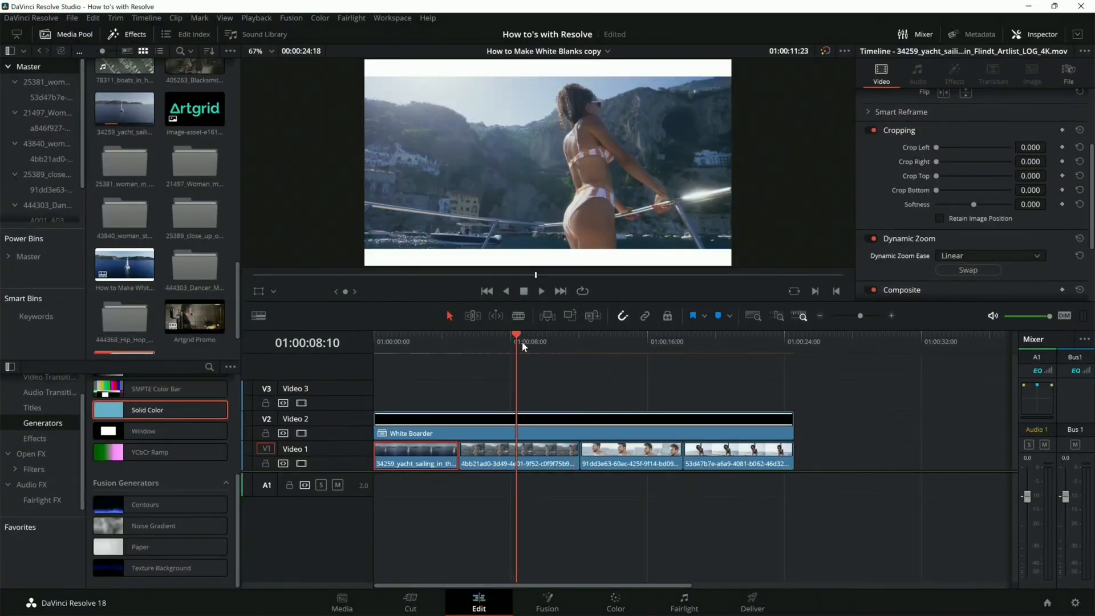
click(684, 341)
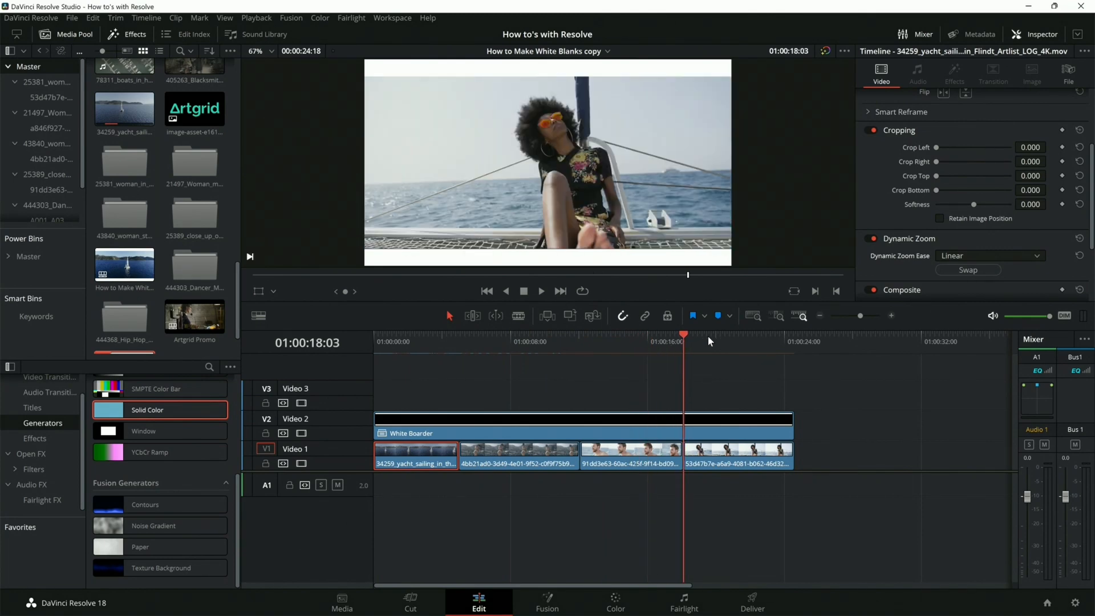
click(546, 341)
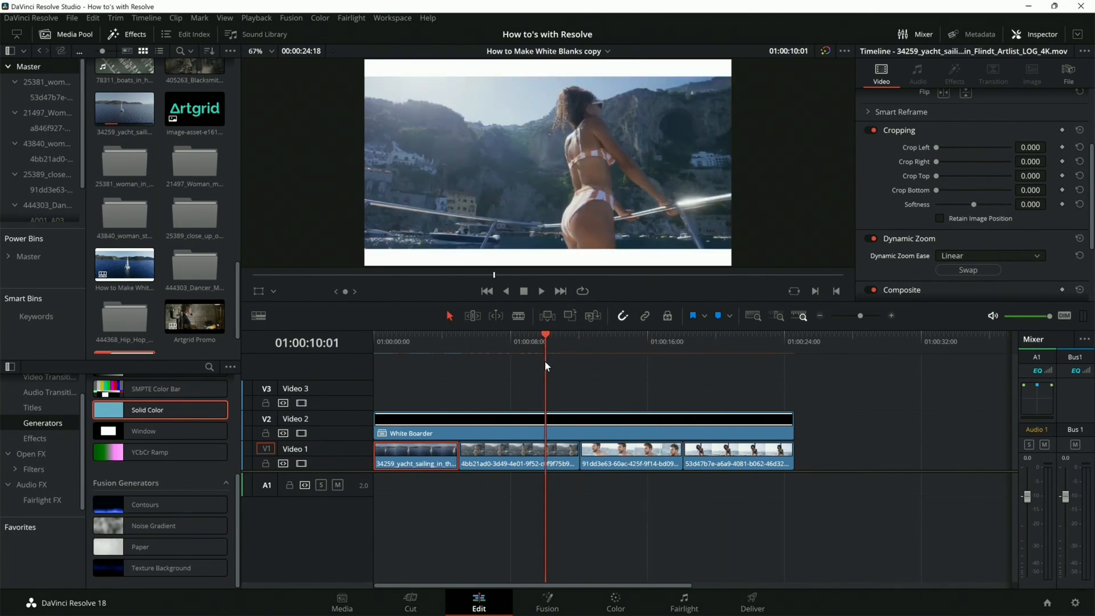